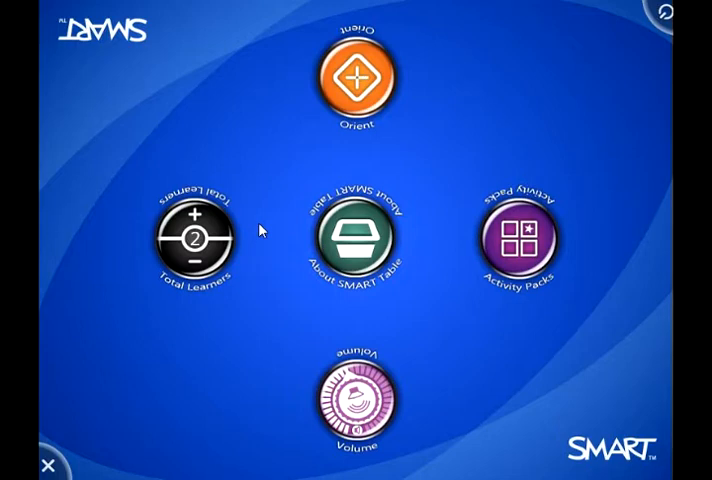
# Step: Raise Total Learners from 2 up to 5, then back down to 4
pyautogui.click(196, 216)
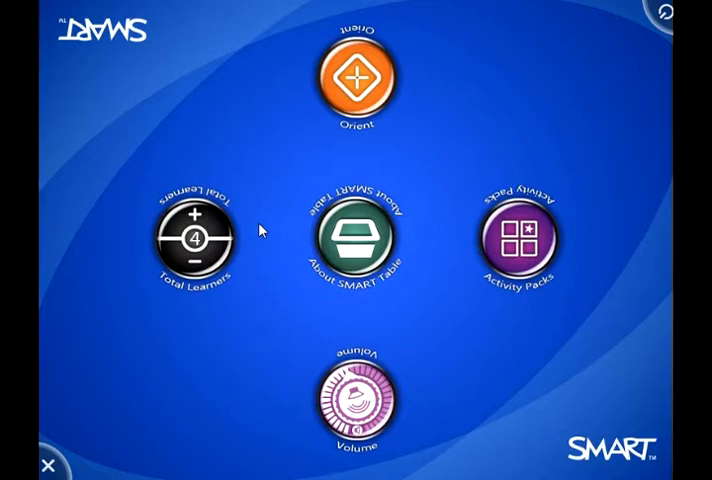
pyautogui.click(196, 260)
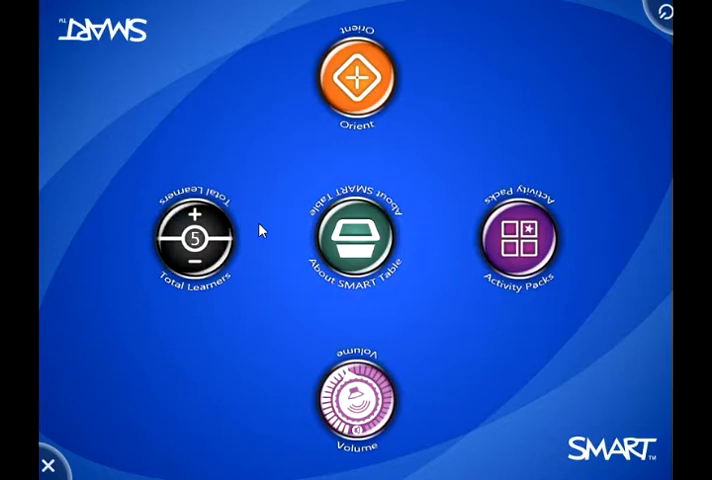
pyautogui.click(194, 216)
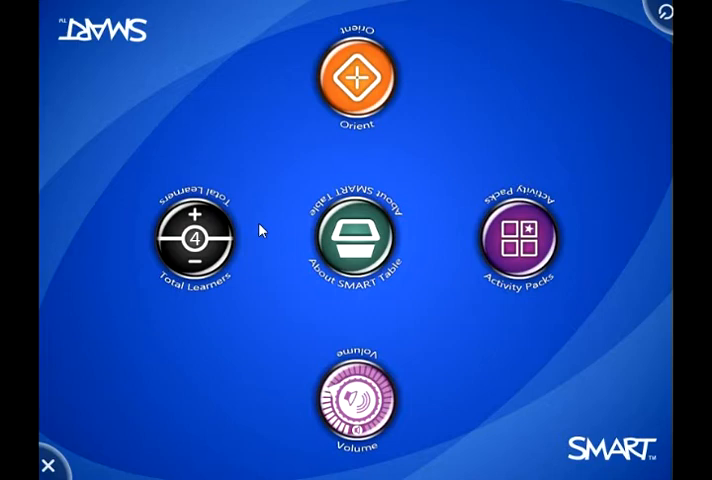
# Step: Show the installed activity packs list (Alphabet, Body Systems, Colors, Math)
pyautogui.click(516, 240)
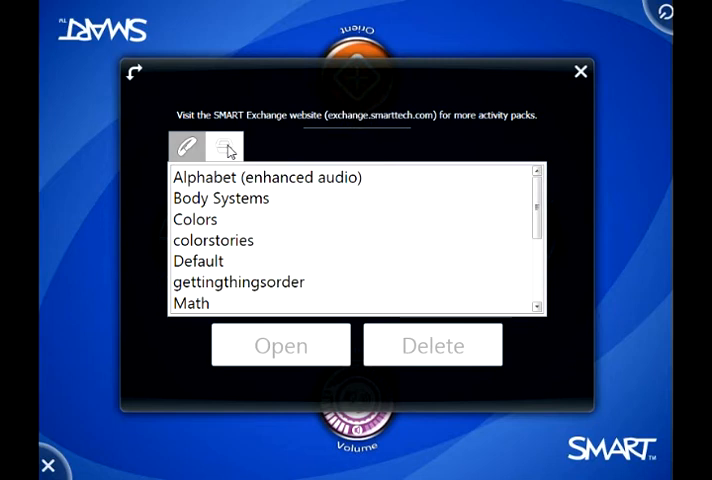
# Step: Load the Addition and Subtraction pack from the USB drive and confirm the Opened message
pyautogui.click(226, 148)
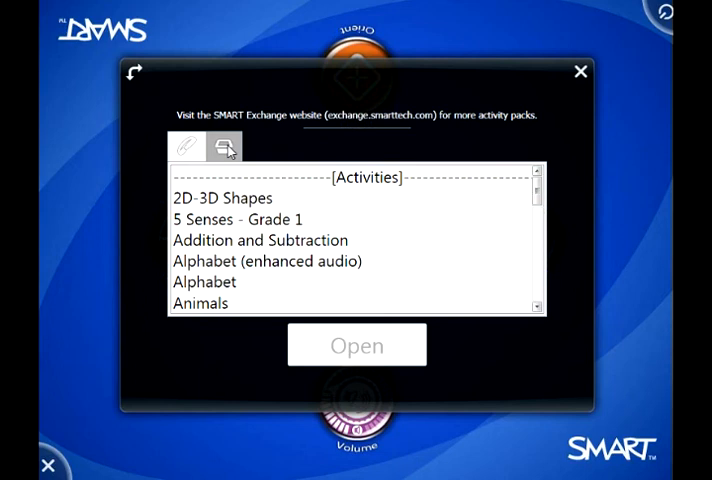
pyautogui.click(260, 240)
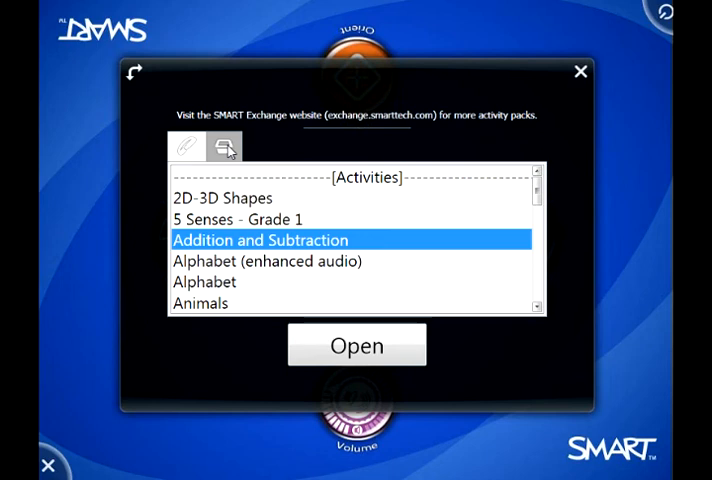
pyautogui.click(356, 344)
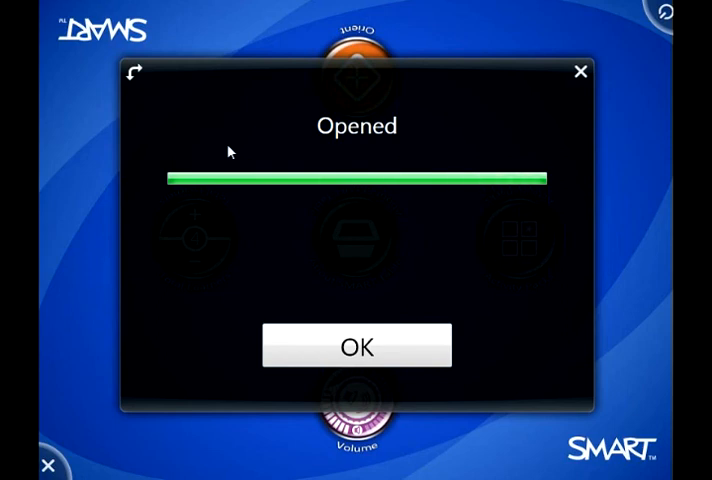
pyautogui.click(356, 344)
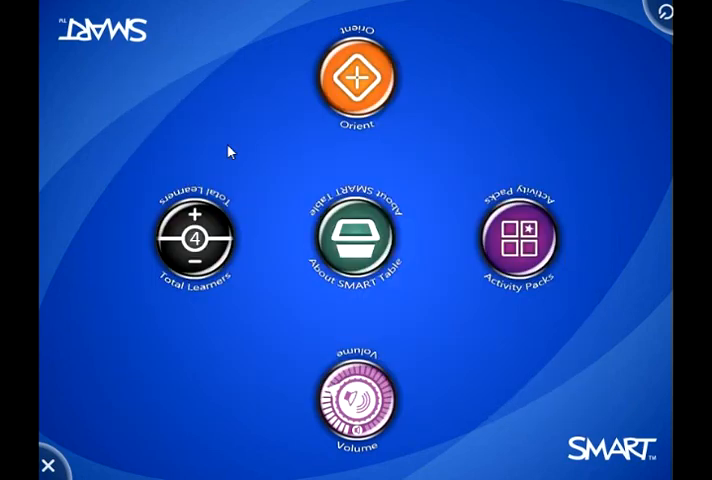